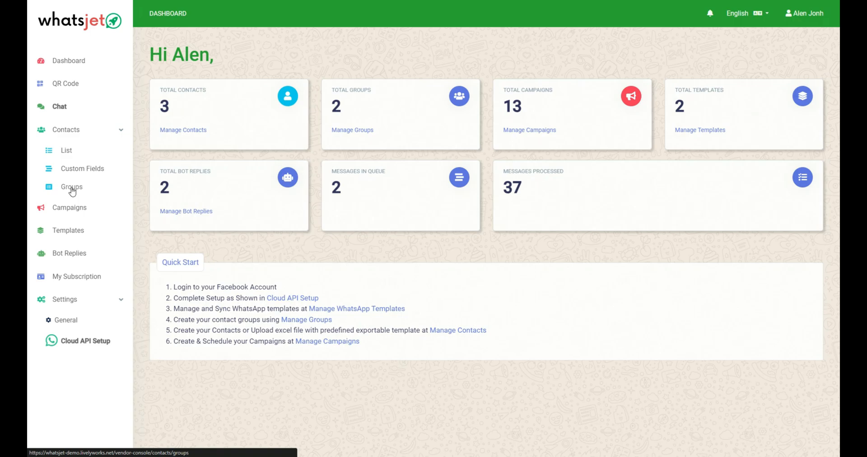
- Show the Contact Groups page listing My Official Group and New Generation
click(71, 186)
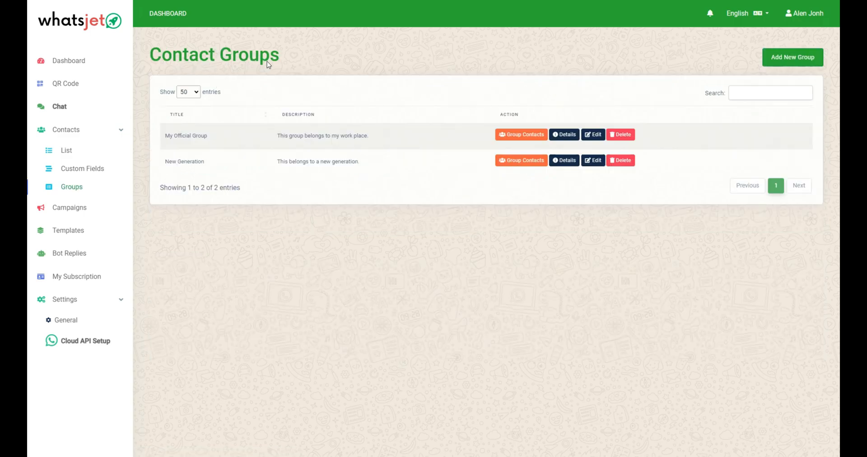
mouse_move(295, 62)
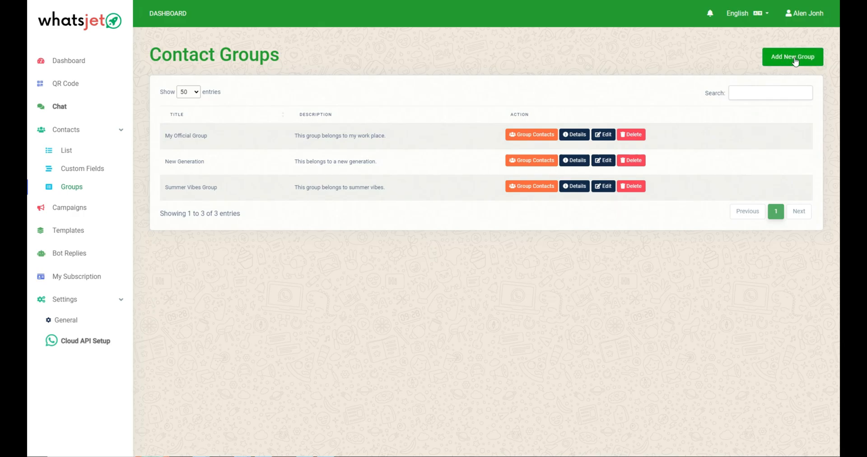
- Create a contact group titled Summer Vibes Group described as belonging to summer vibes
click(792, 57)
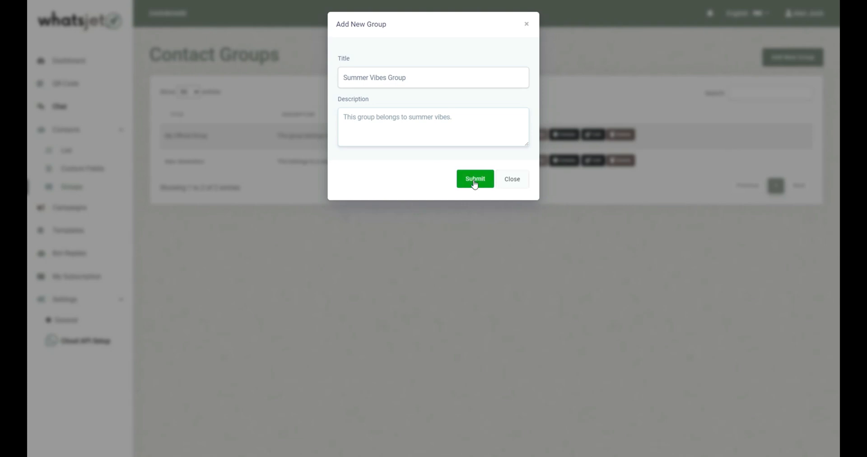
click(474, 178)
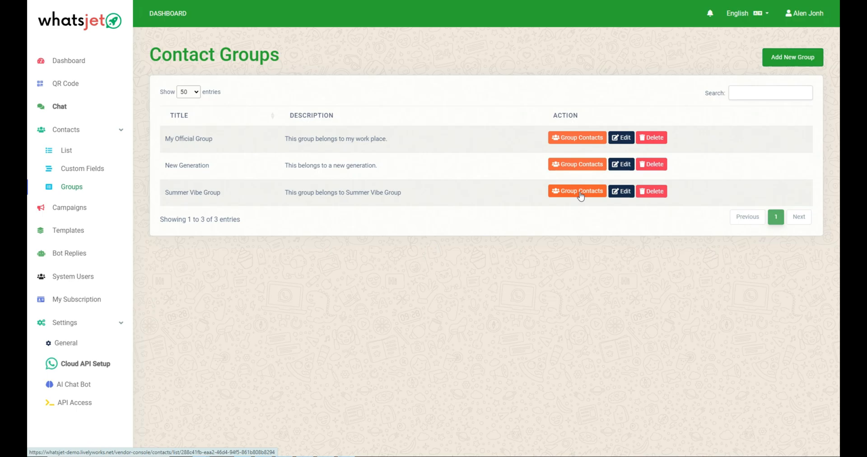
mouse_move(581, 194)
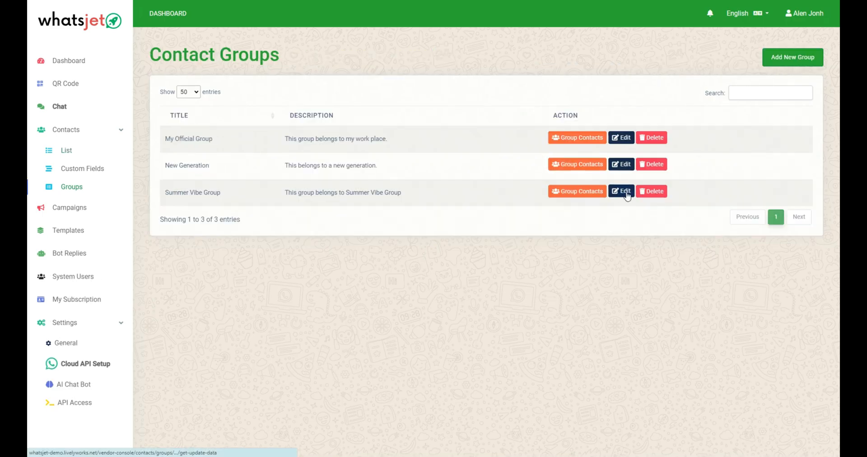
click(621, 191)
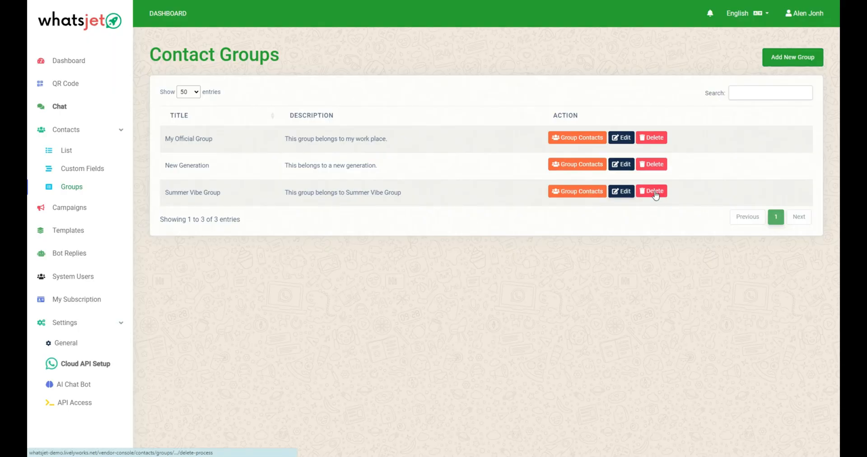
click(651, 191)
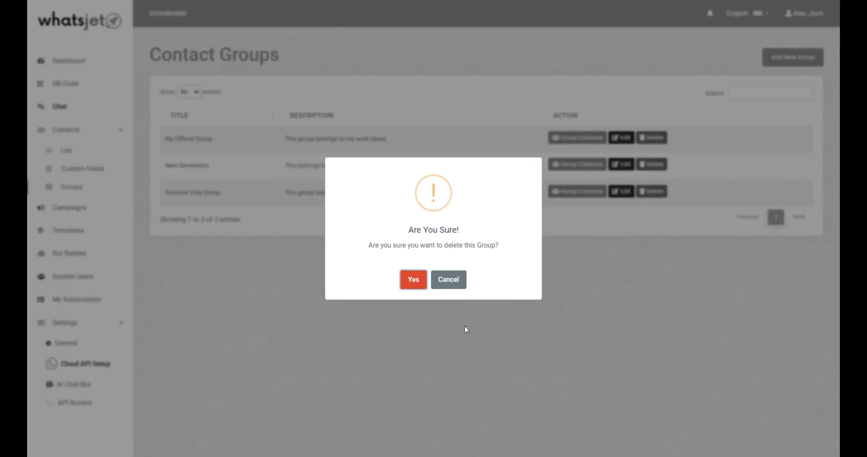
click(448, 280)
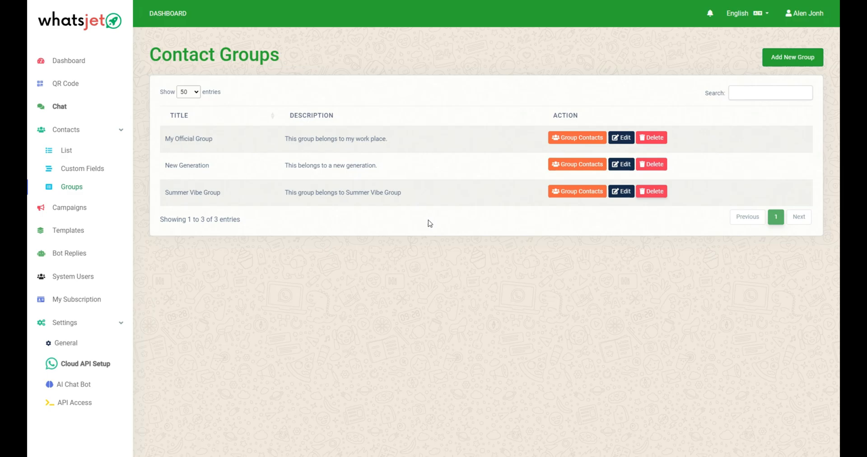
mouse_move(261, 206)
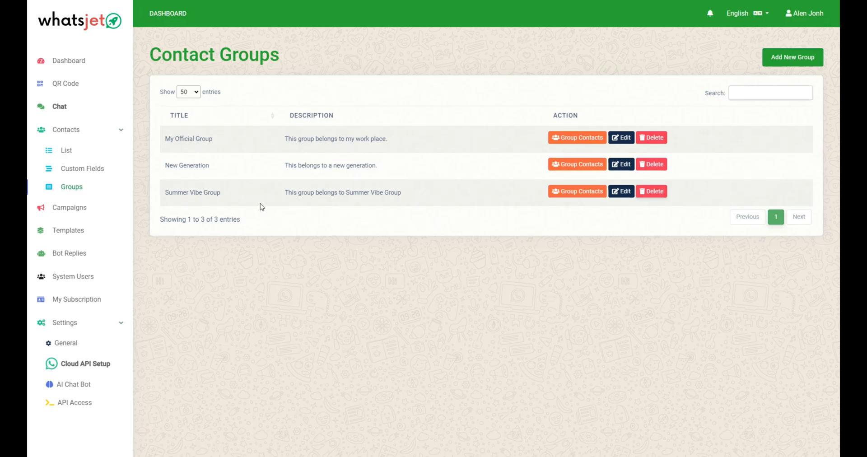
mouse_move(394, 212)
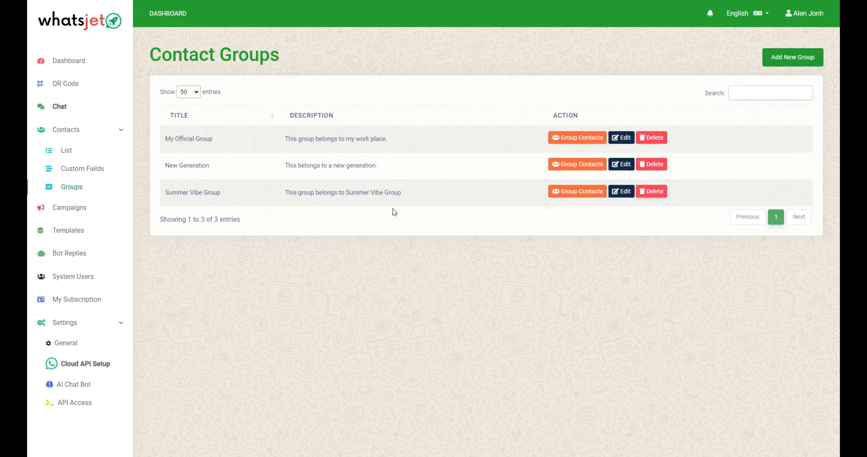
mouse_move(418, 218)
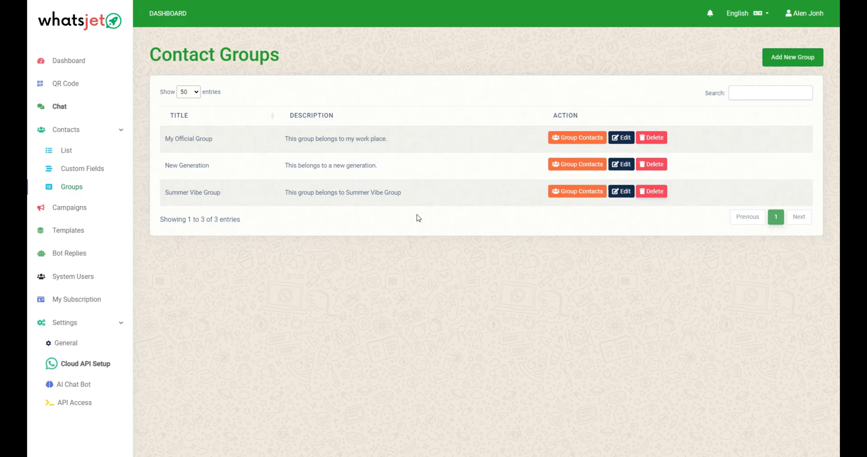